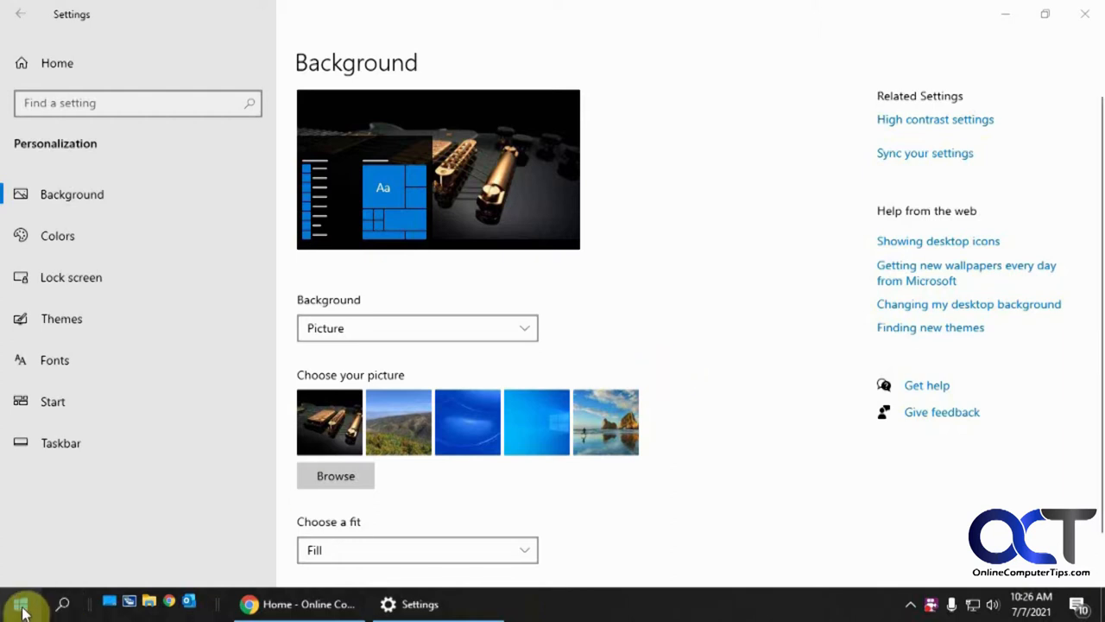
- Check Excel's tile in the Start menu for recent files before changing the setting
click(18, 604)
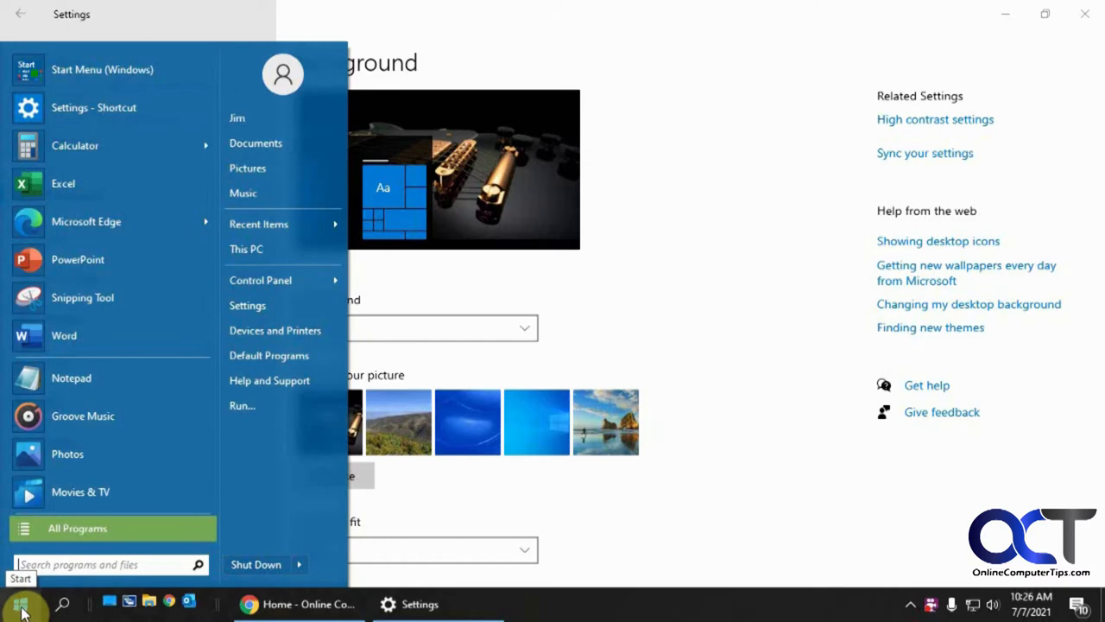
mouse_move(83, 240)
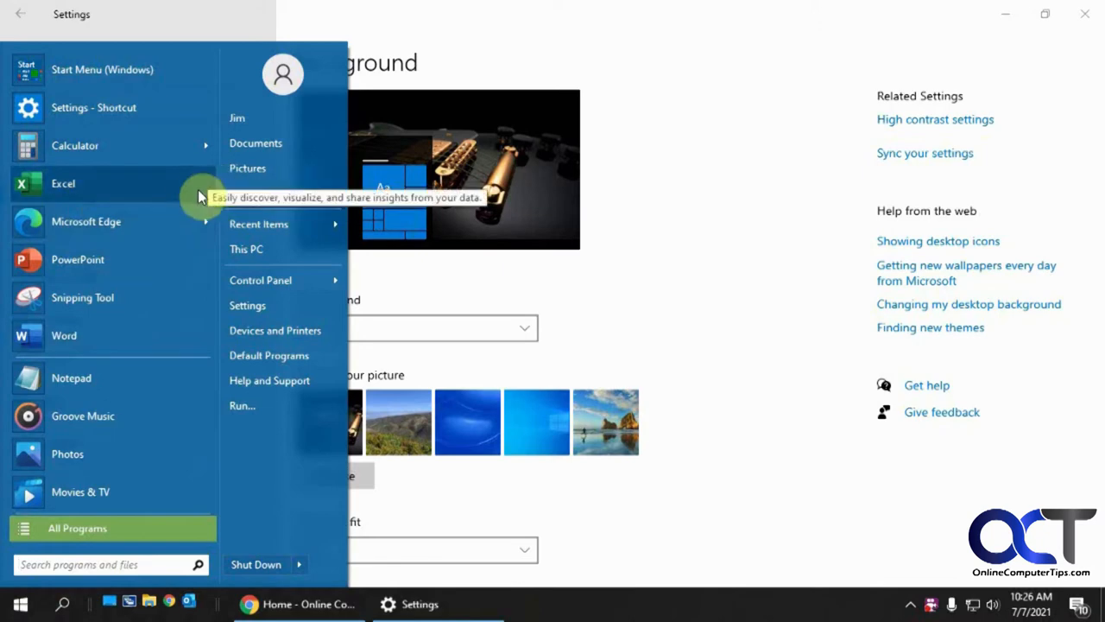
mouse_move(107, 69)
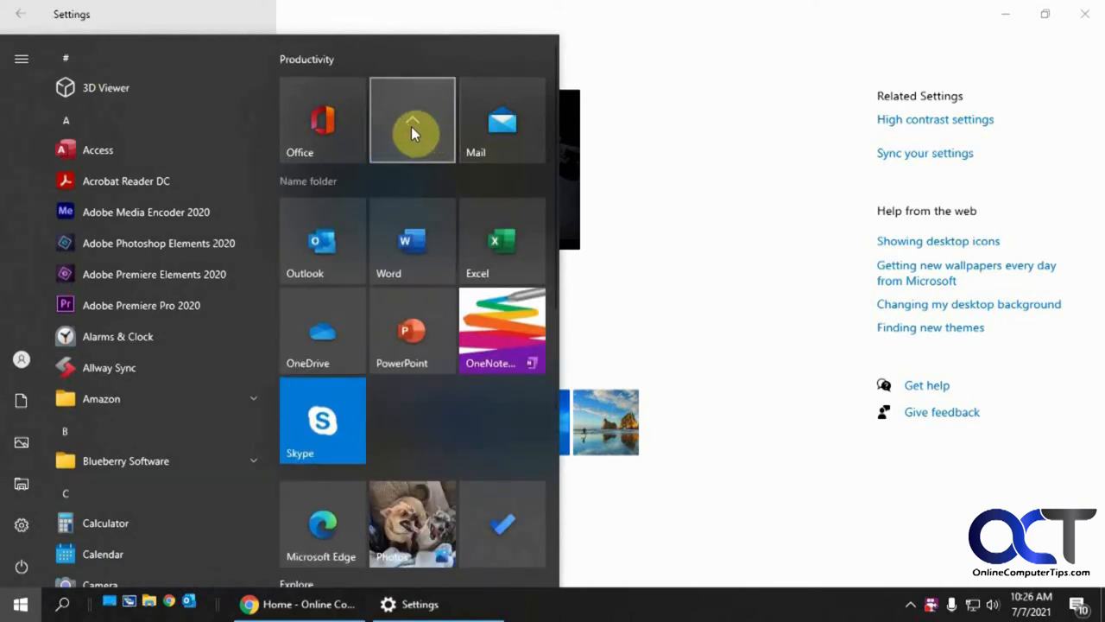
right_click(503, 240)
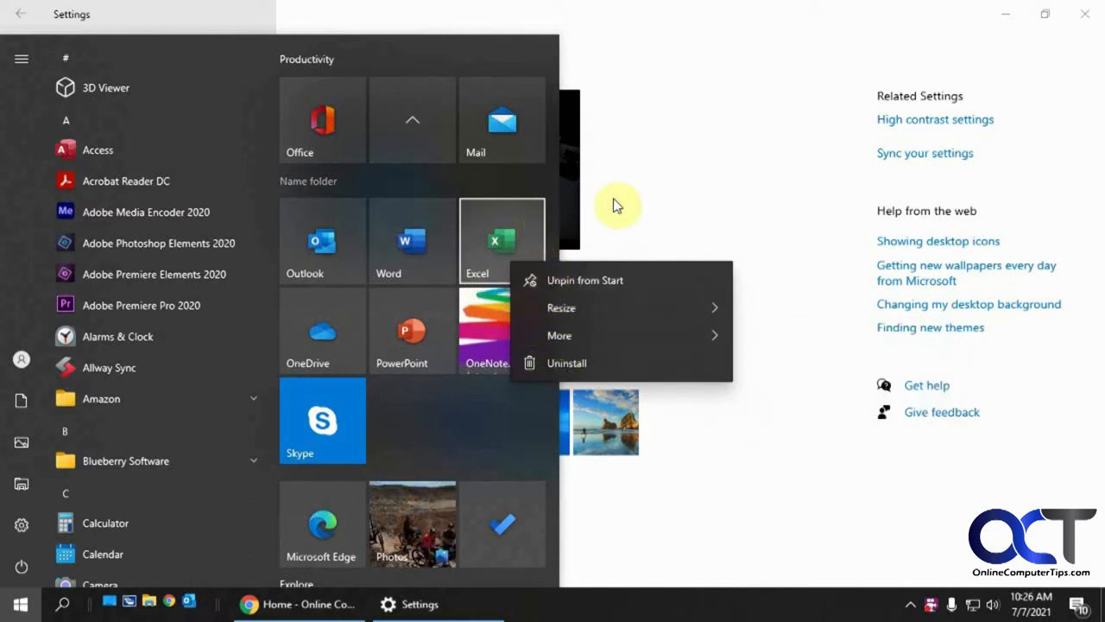
click(711, 197)
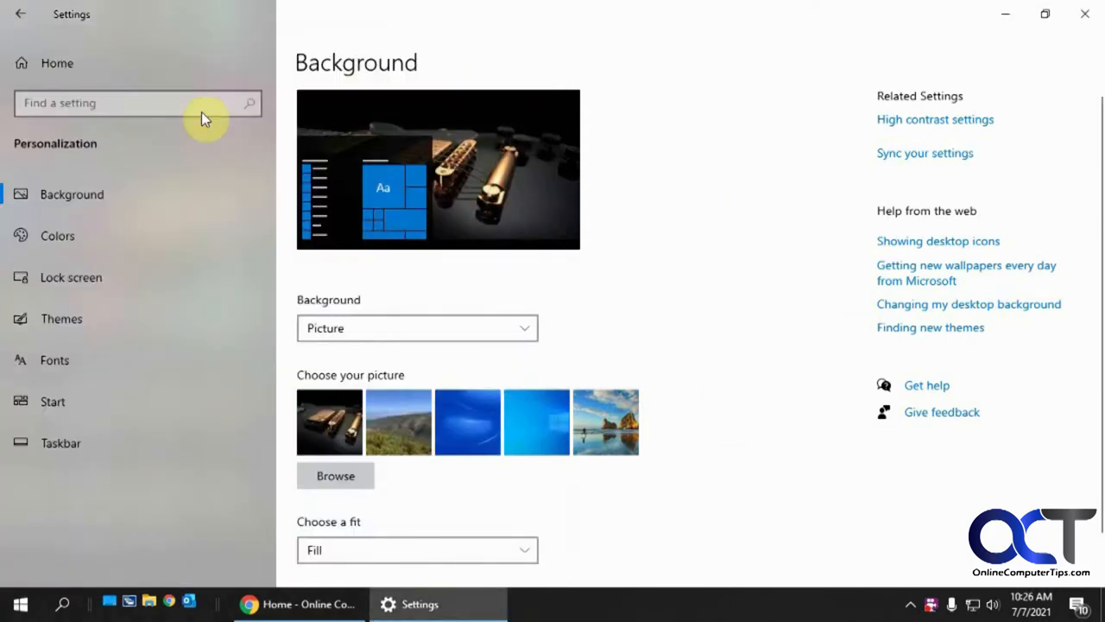
mouse_move(120, 159)
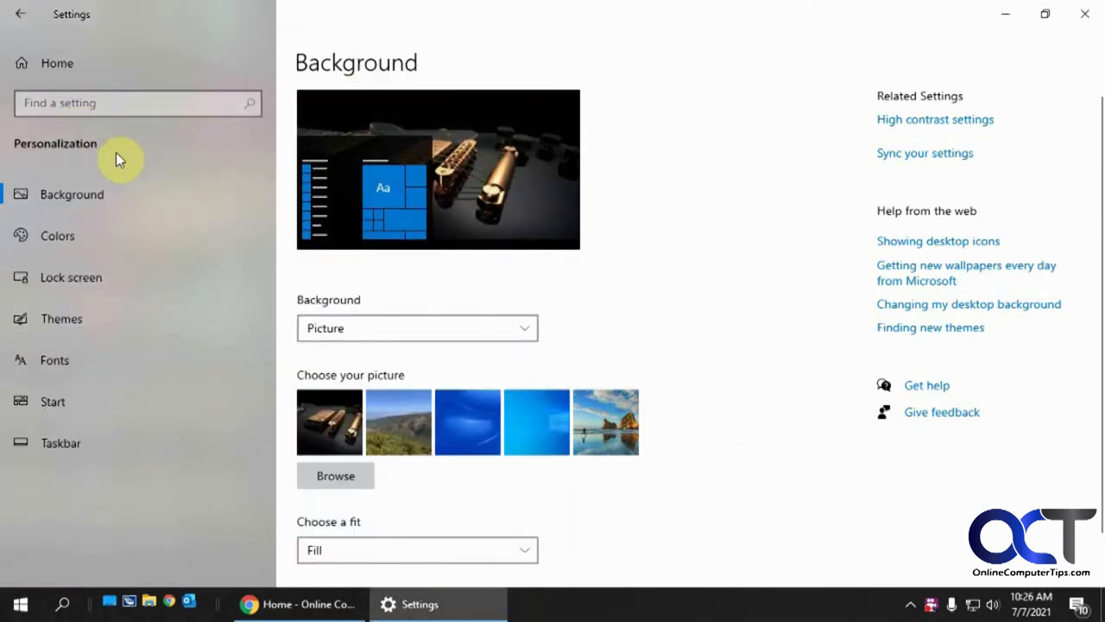
- In Personalization > Start, switch 'Show recently opened items in Jump Lists' to On
click(52, 400)
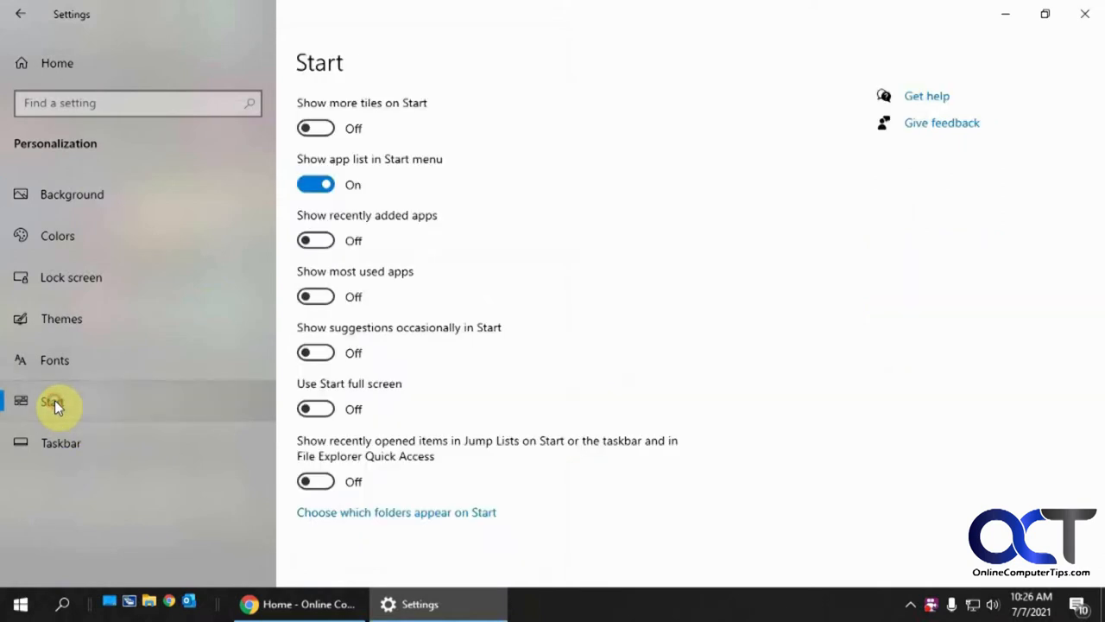
click(52, 401)
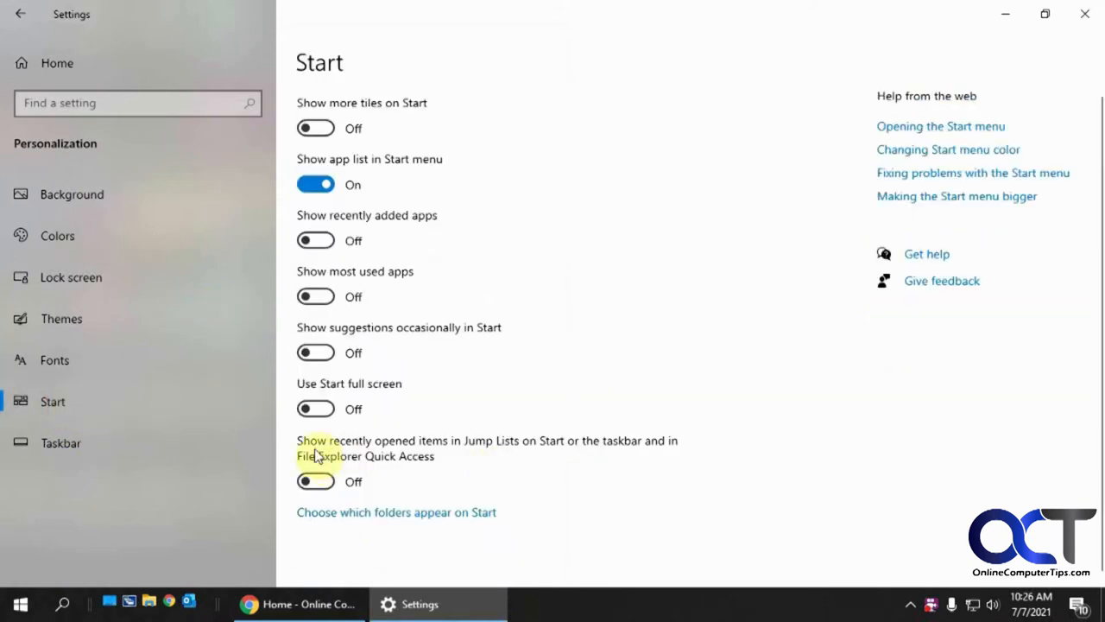
mouse_move(447, 453)
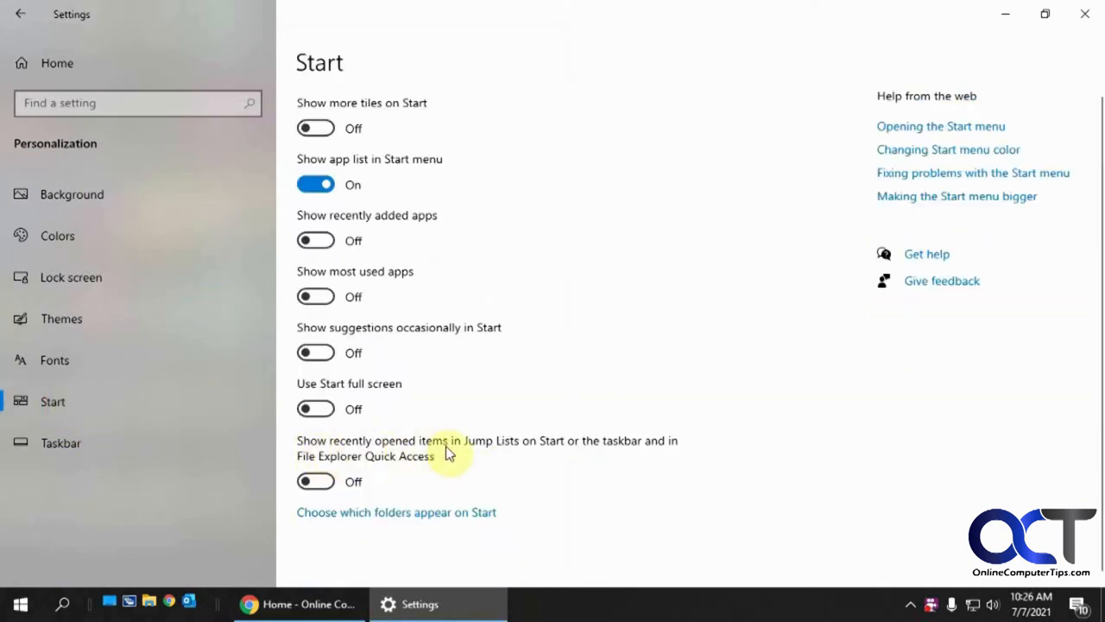
mouse_move(561, 456)
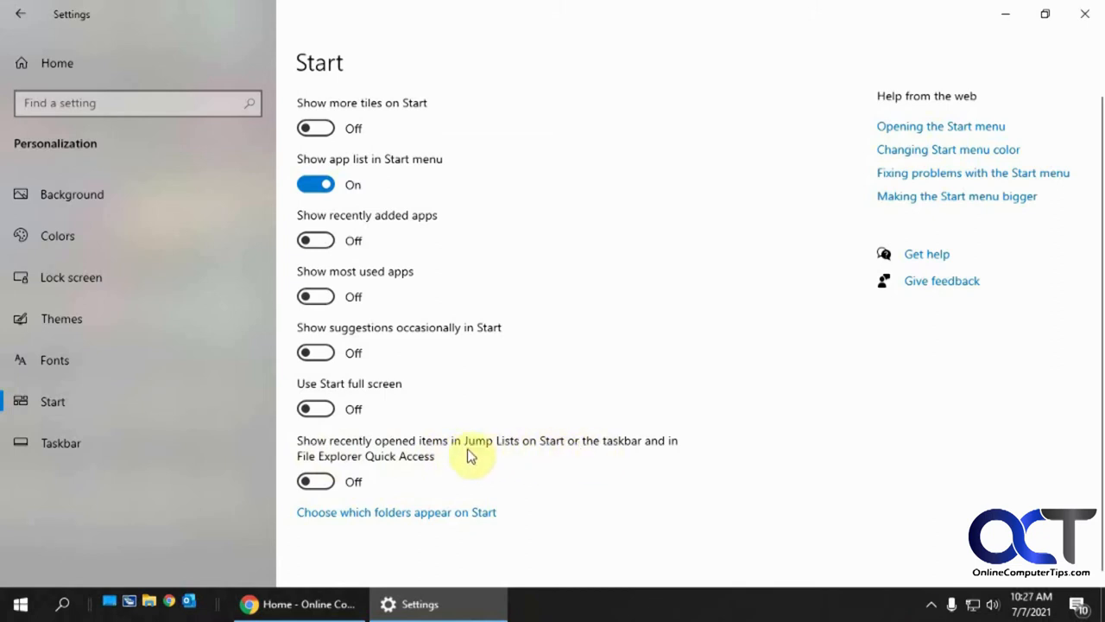
mouse_move(473, 452)
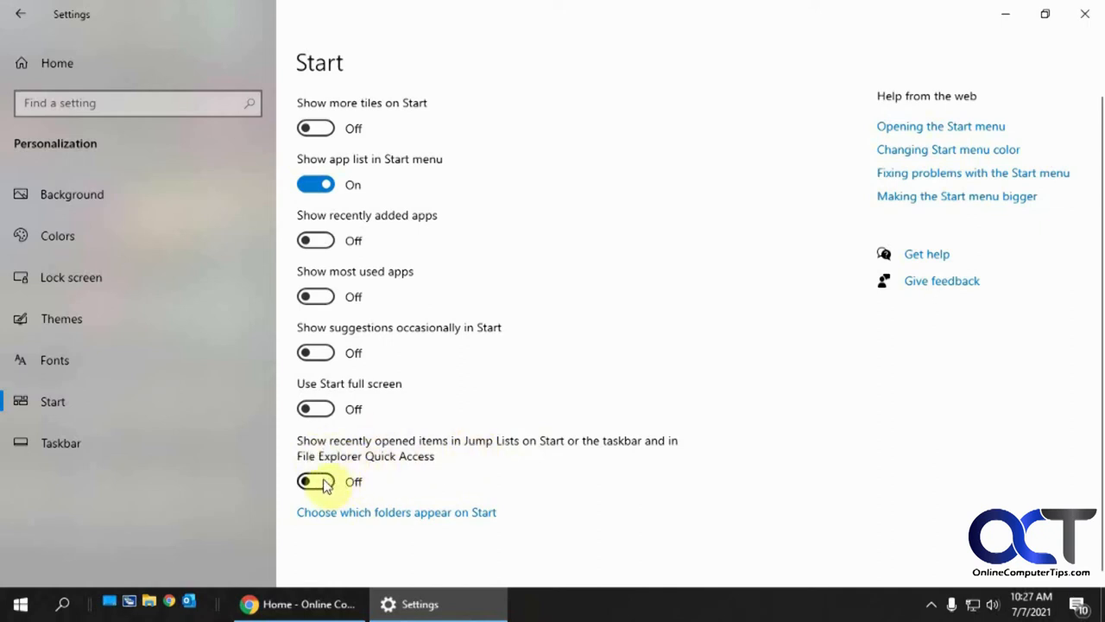
click(316, 480)
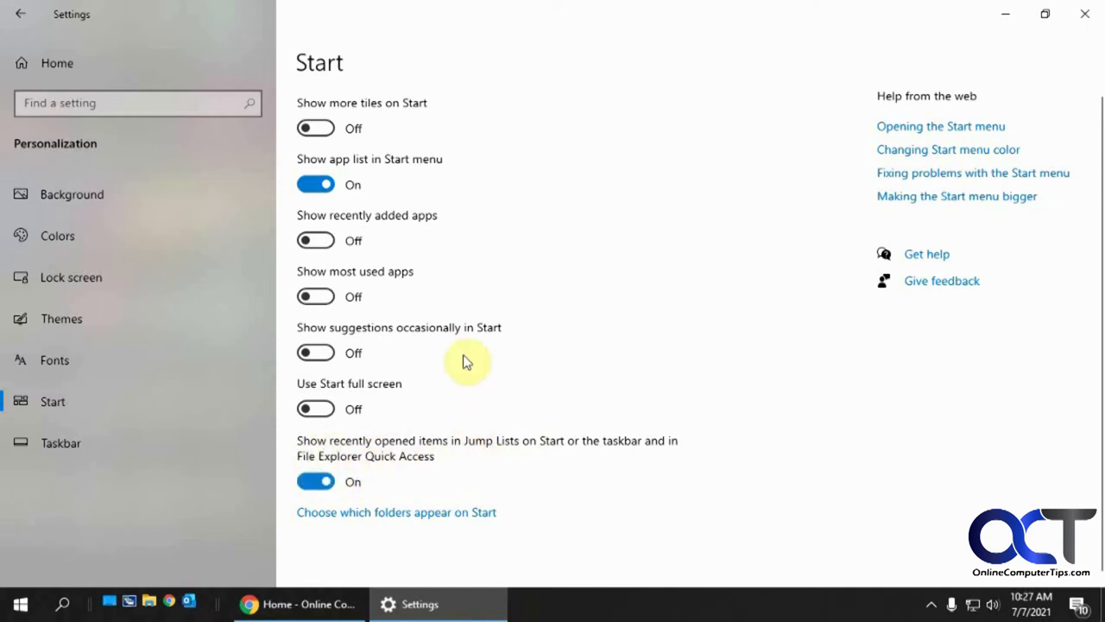
click(19, 604)
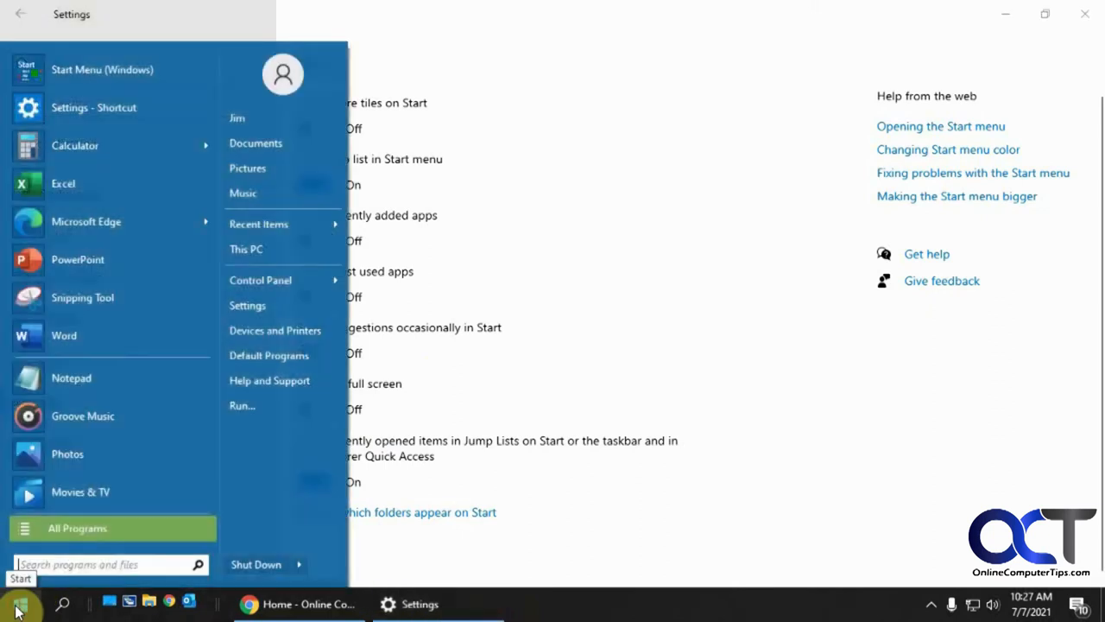
mouse_move(100, 183)
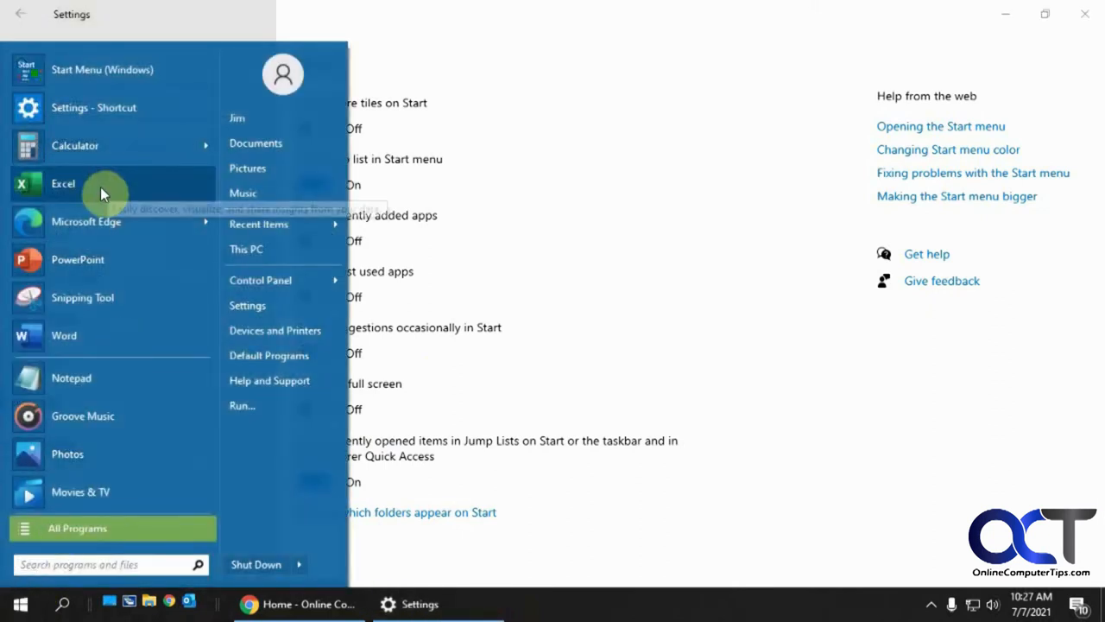
mouse_move(100, 193)
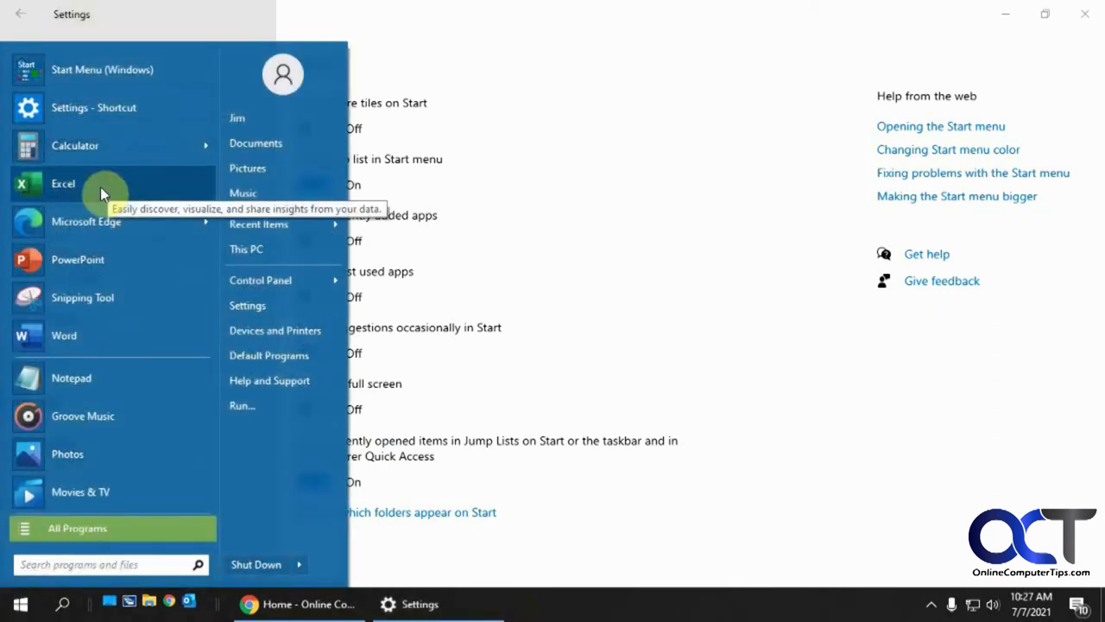
mouse_move(94, 187)
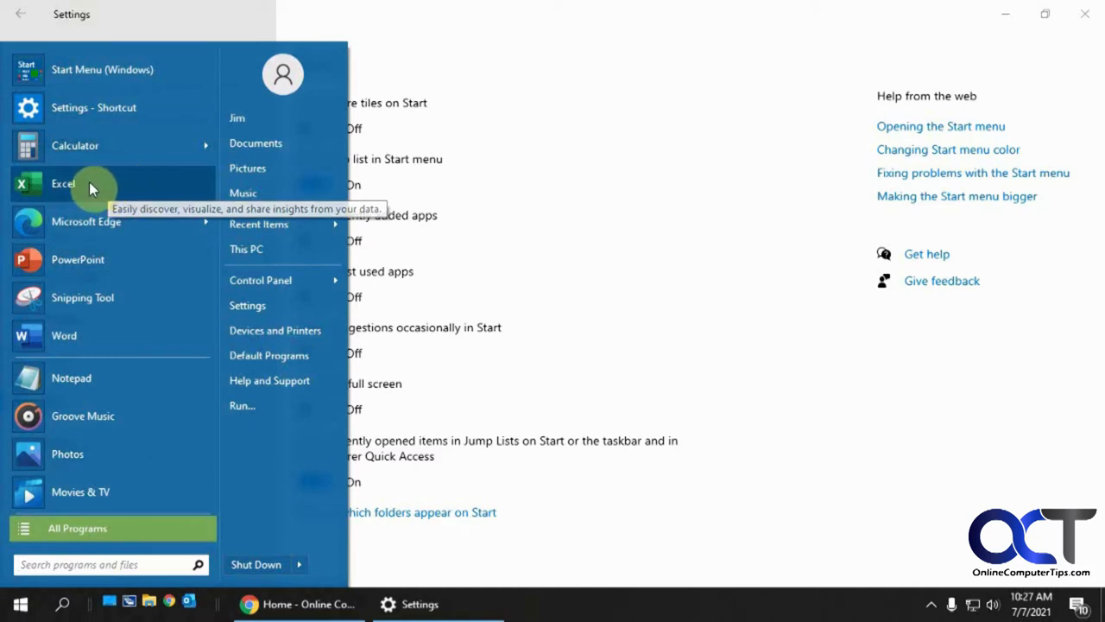
click(63, 183)
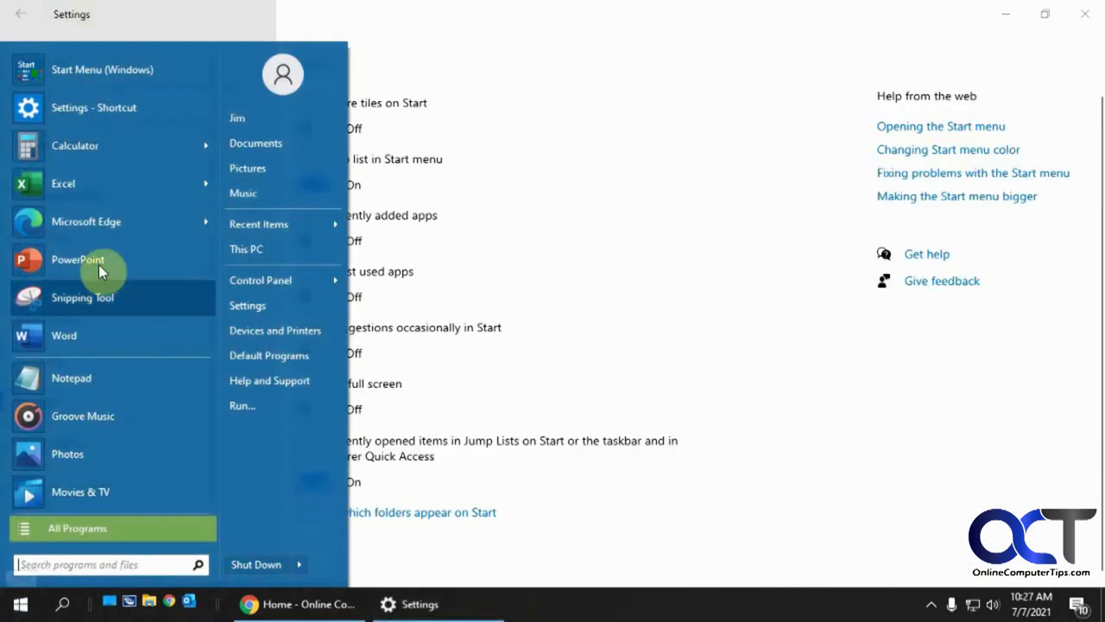
mouse_move(208, 183)
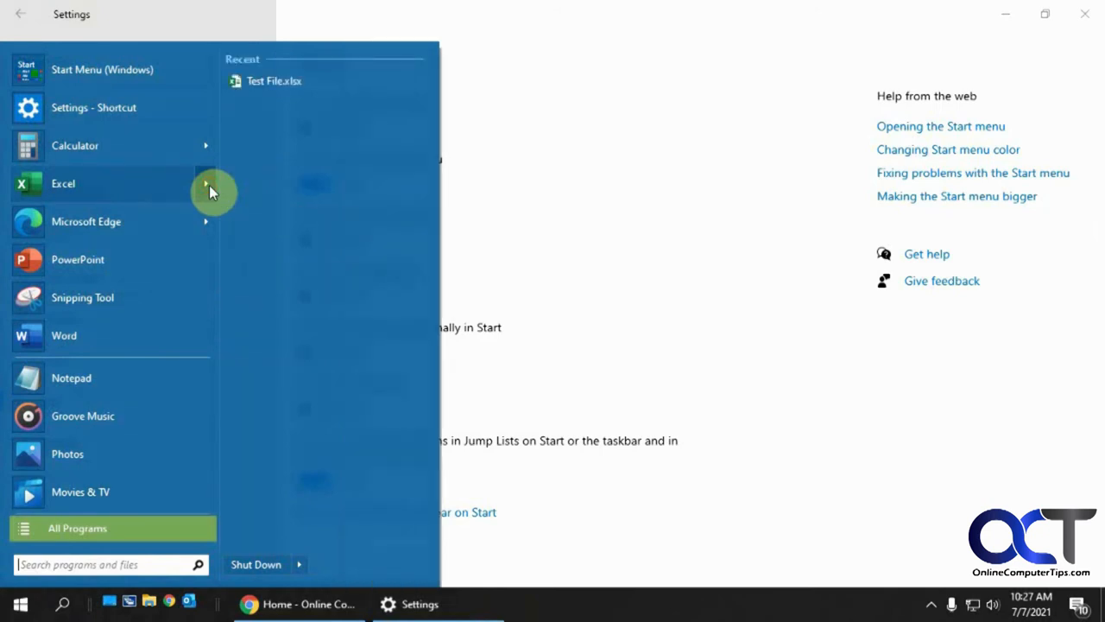
mouse_move(267, 111)
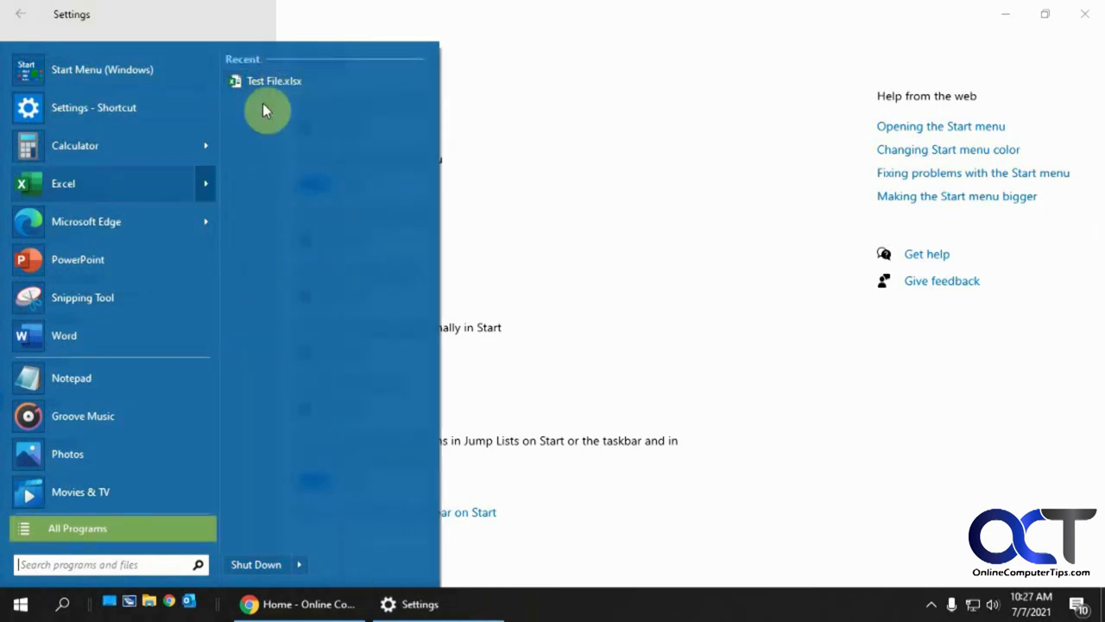
mouse_move(255, 166)
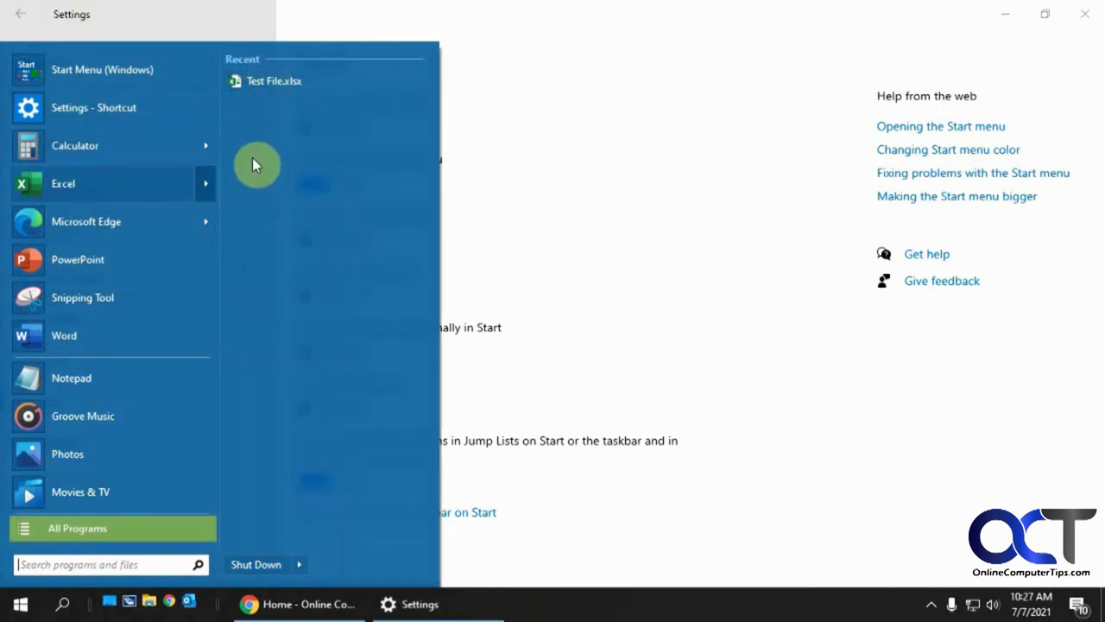
mouse_move(278, 174)
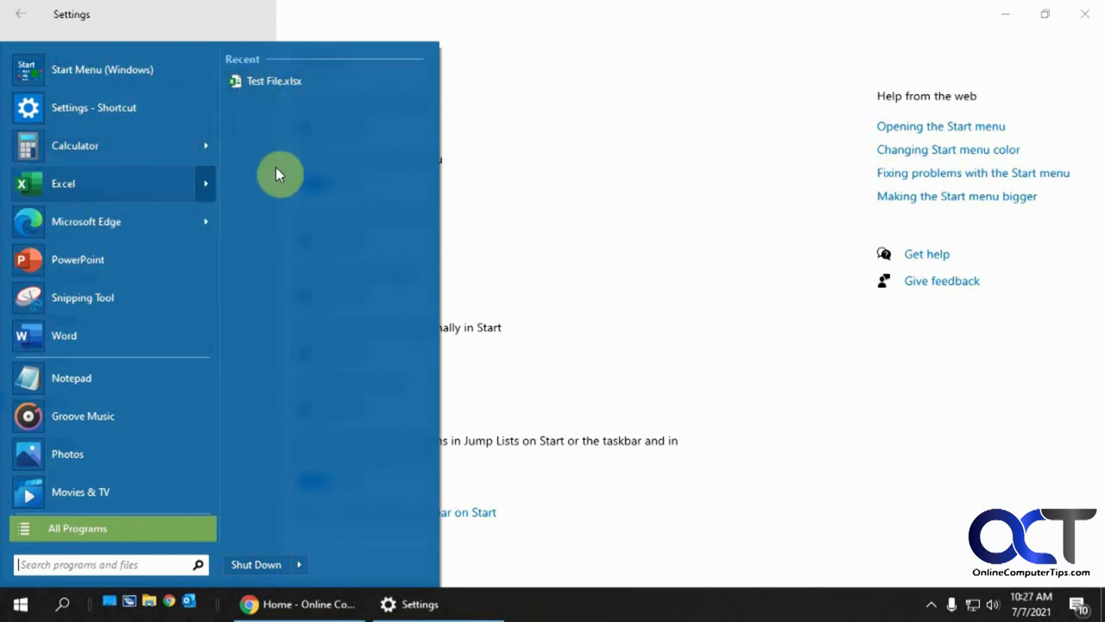
mouse_move(422, 84)
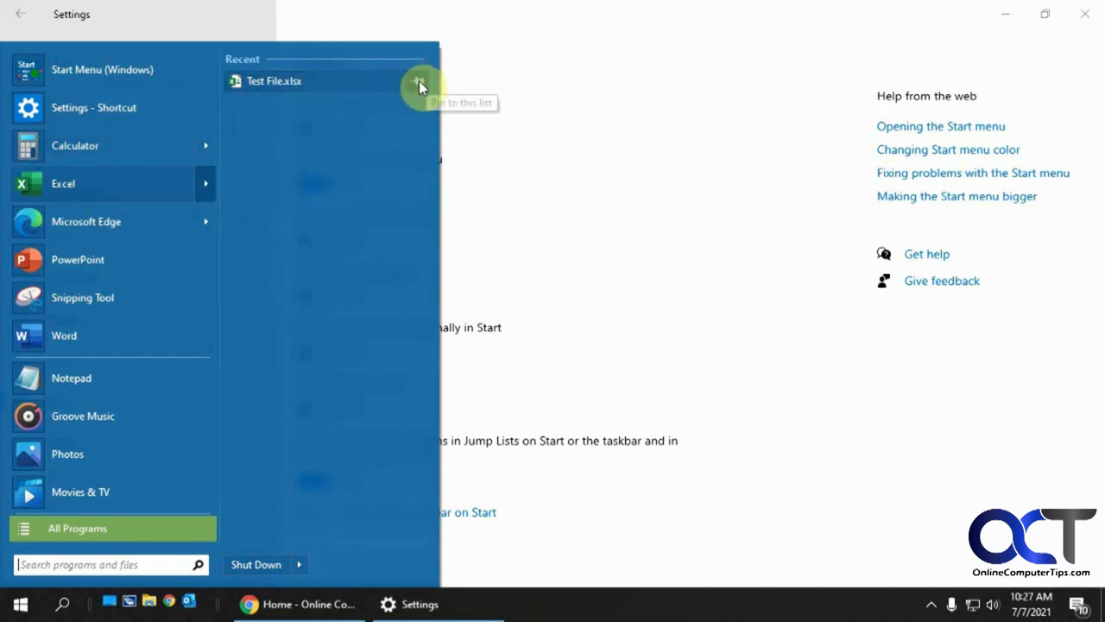
mouse_move(135, 90)
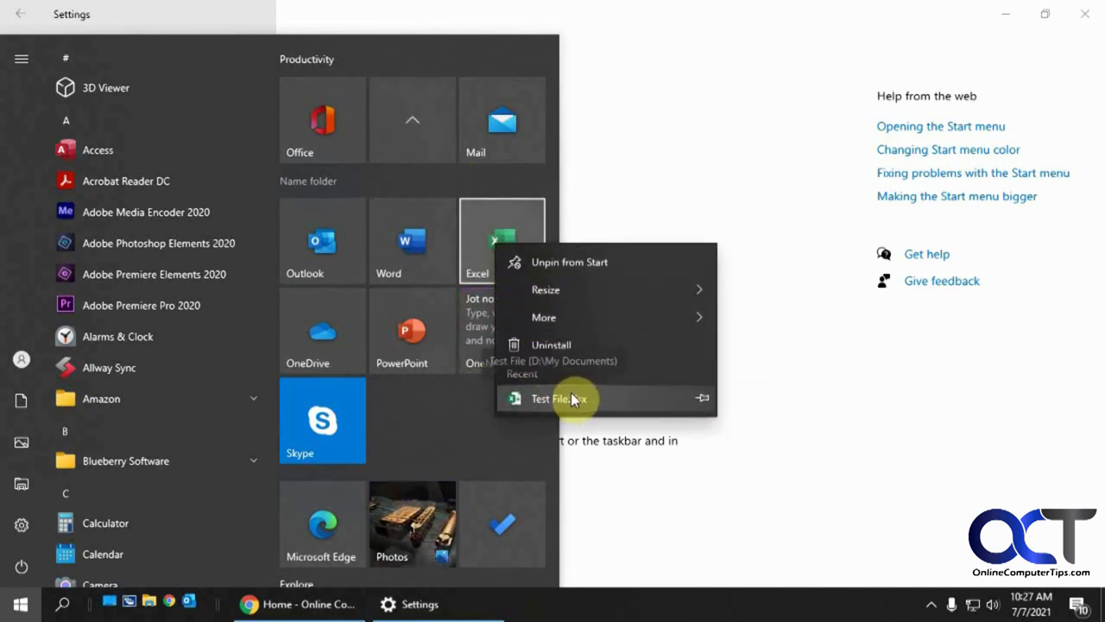
mouse_move(701, 397)
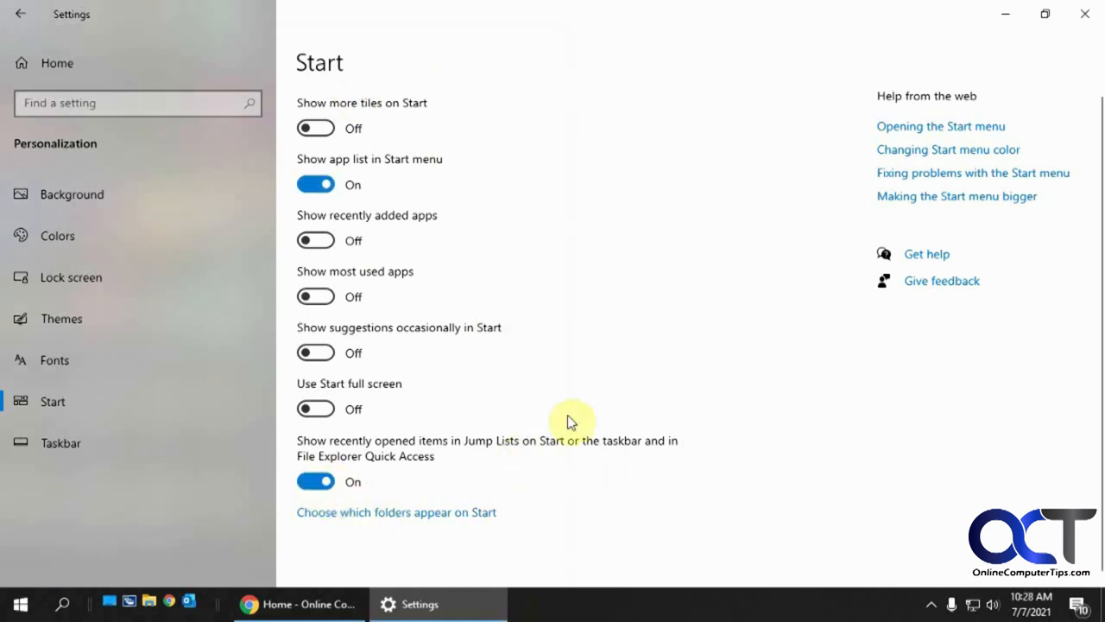
mouse_move(573, 421)
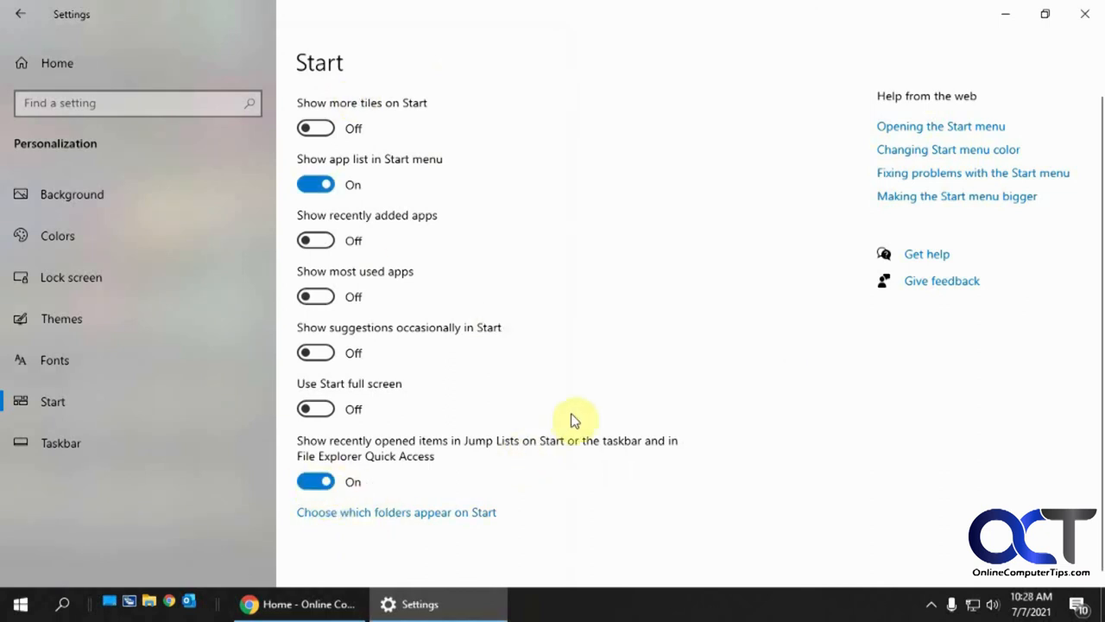
mouse_move(57, 62)
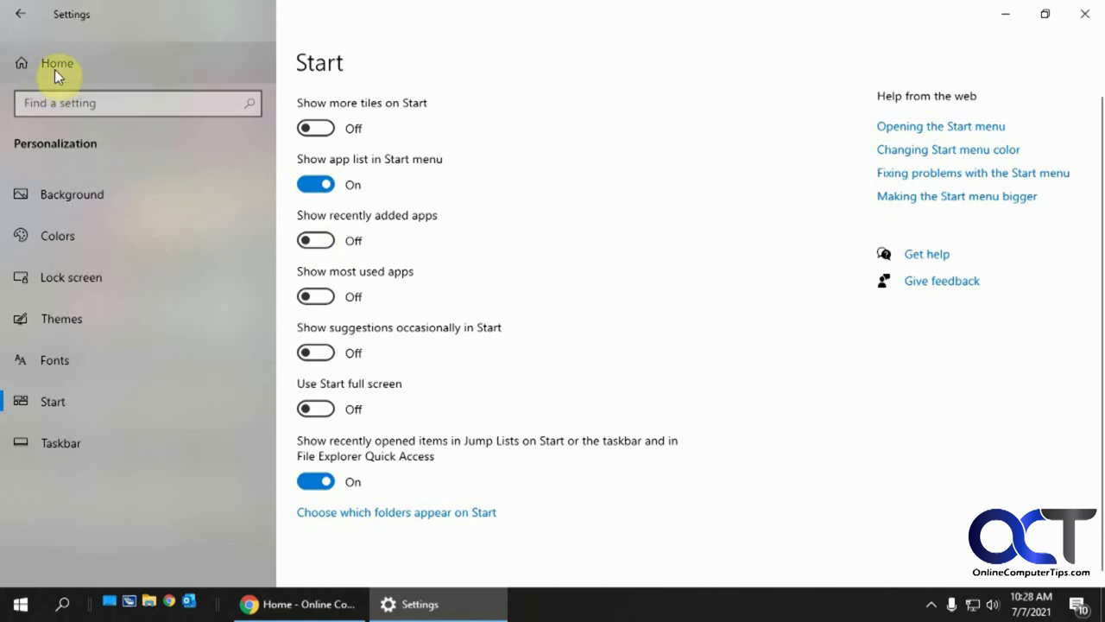
mouse_move(314, 352)
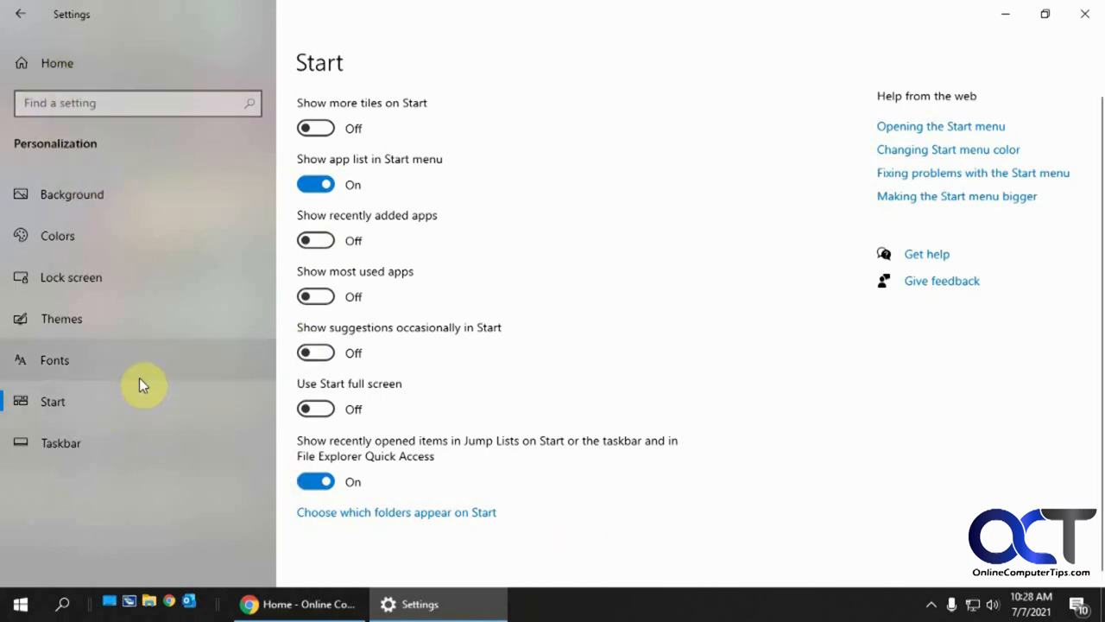
mouse_move(146, 391)
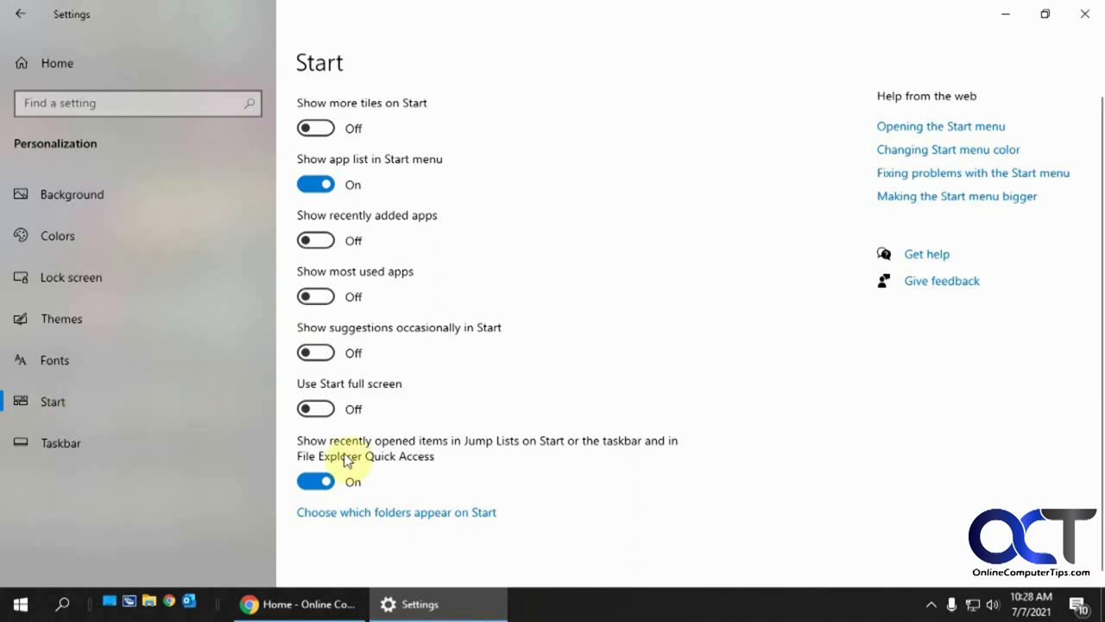
mouse_move(596, 481)
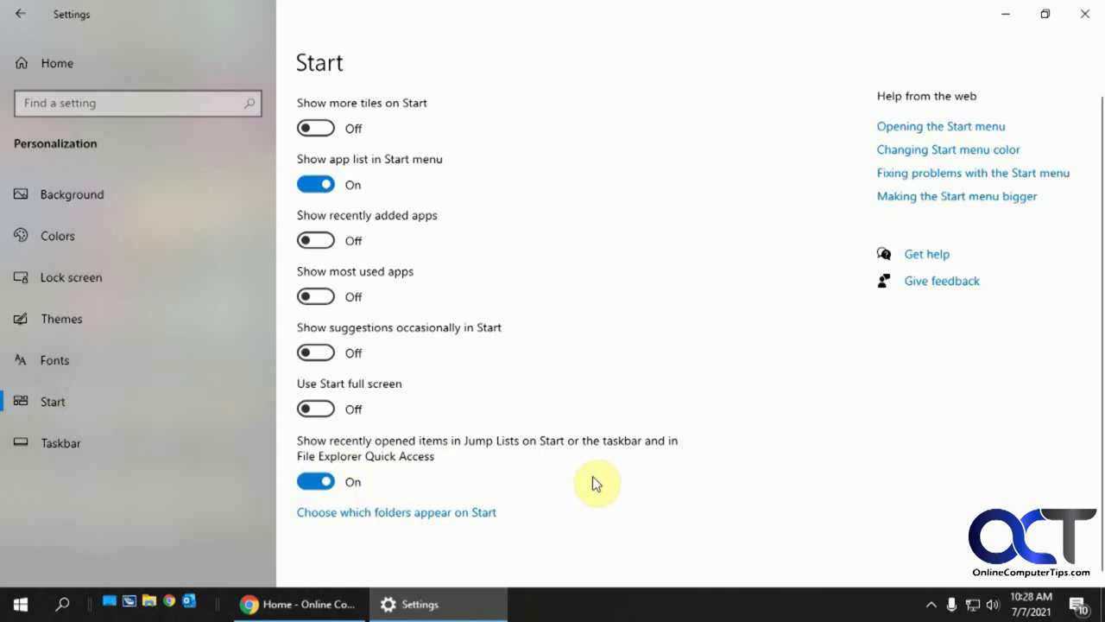